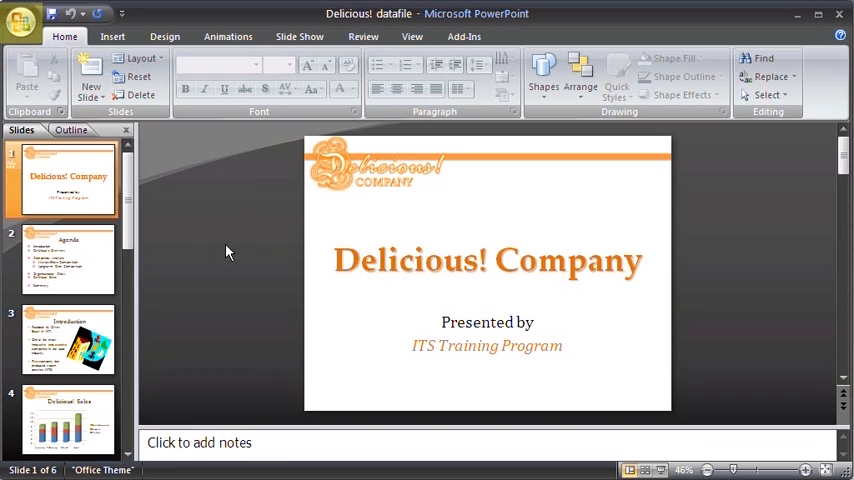
{"action": "mouse_move", "coordinate": [62, 62]}
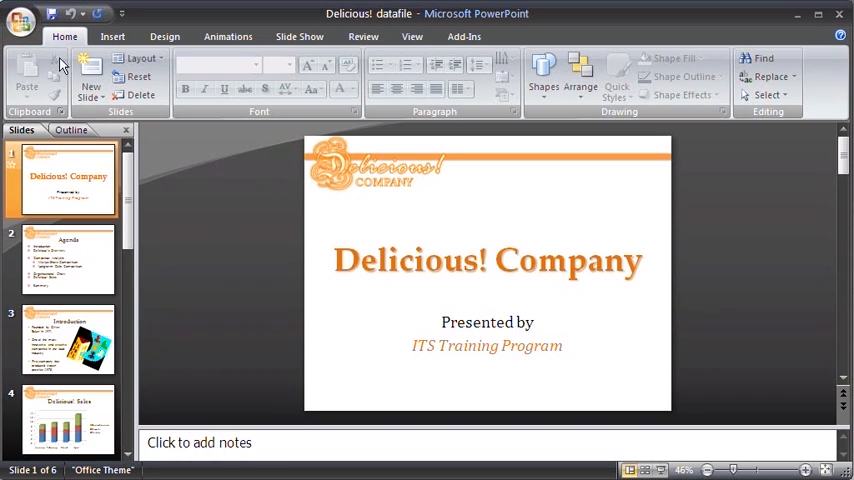
Open the Office button menu to show the print options
{"action": "left_click", "coordinate": [30, 20]}
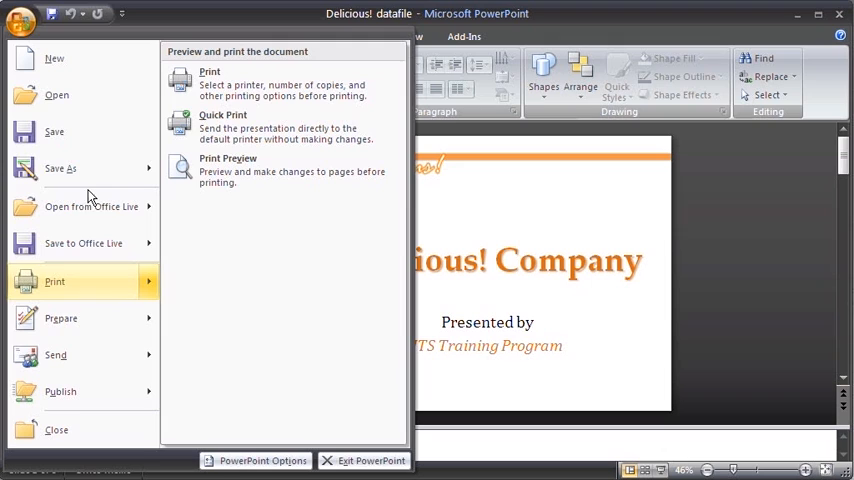
{"action": "mouse_move", "coordinate": [119, 282]}
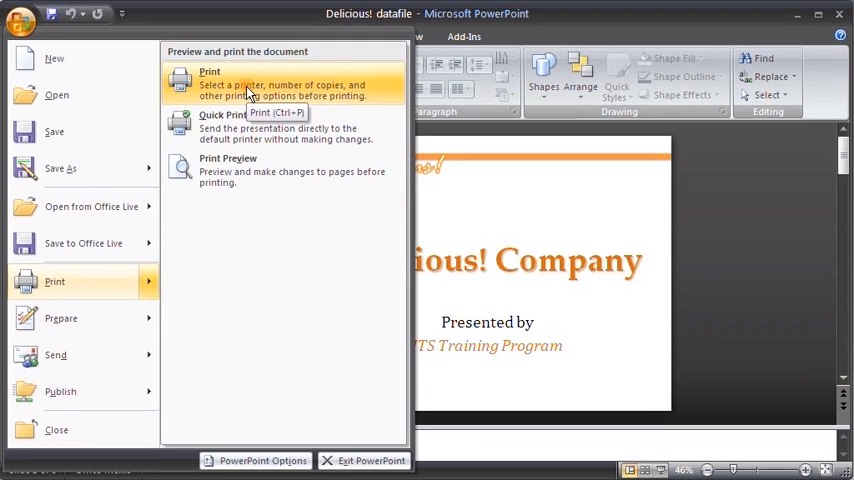
Open the Print dialog and select the HP LaserJet P2015 Series PCL 6 printer
{"action": "left_click", "coordinate": [209, 78]}
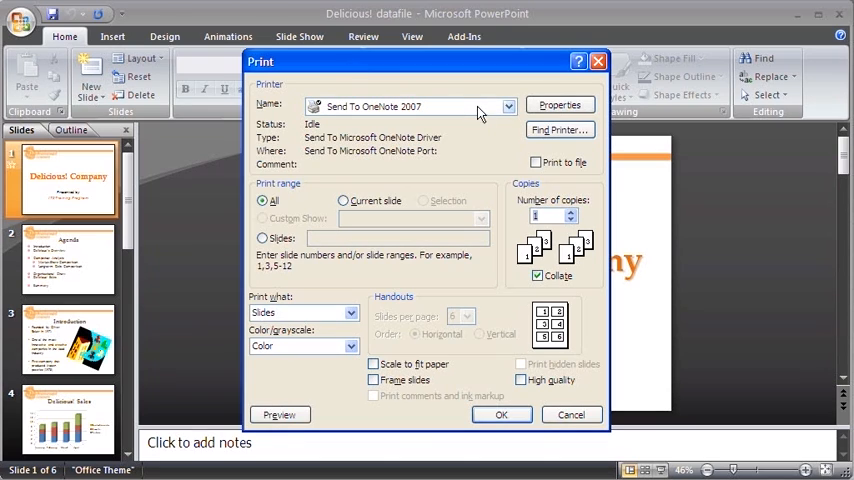
{"action": "left_click", "coordinate": [506, 106]}
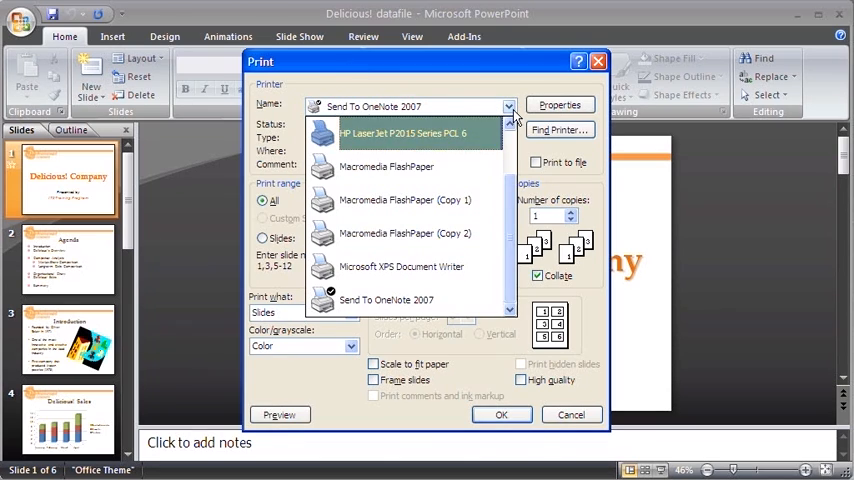
{"action": "left_click", "coordinate": [404, 133]}
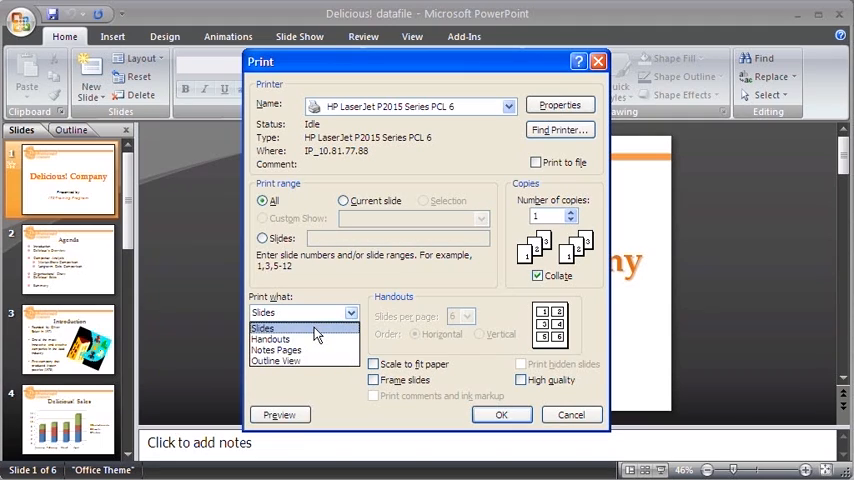
{"action": "mouse_move", "coordinate": [271, 339]}
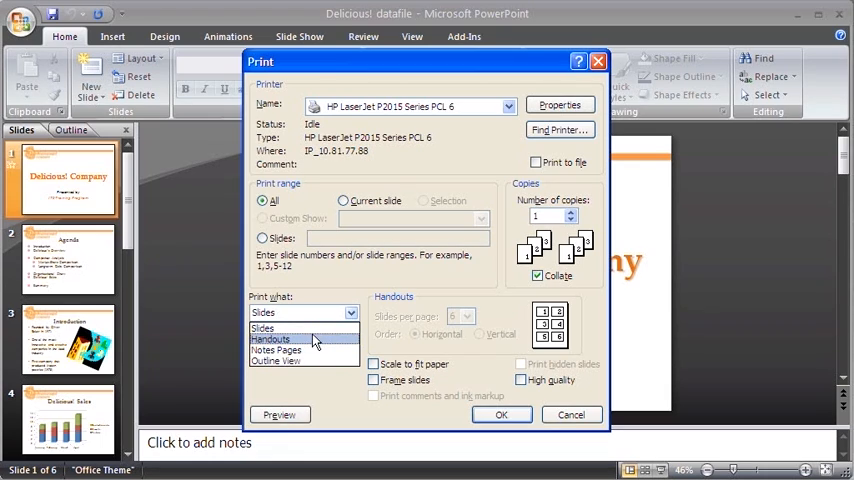
Print handouts with 6 slides per page
{"action": "left_click", "coordinate": [270, 339]}
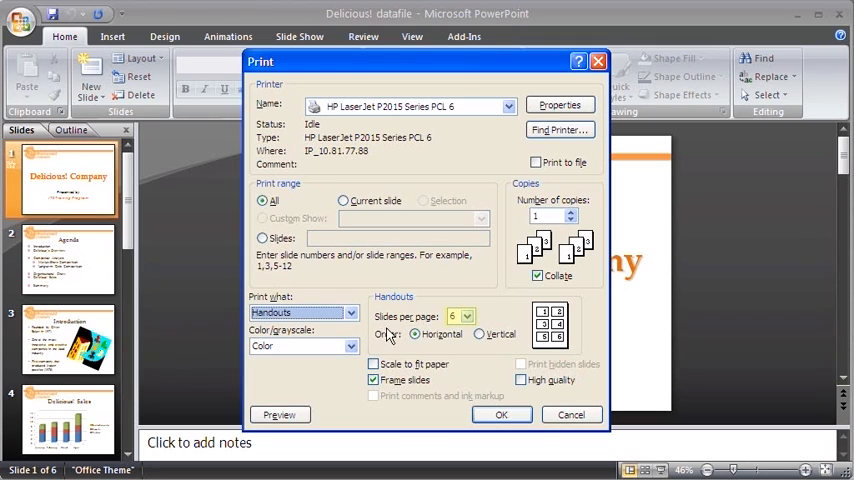
{"action": "left_click", "coordinate": [470, 316]}
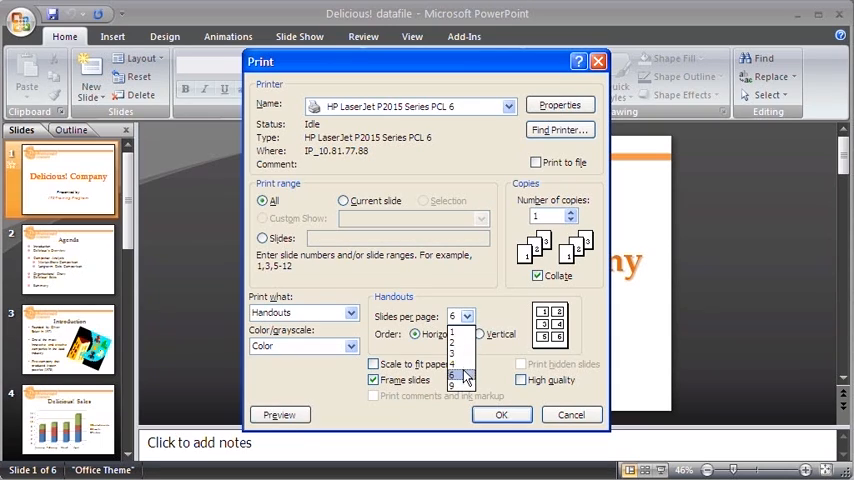
{"action": "left_click", "coordinate": [459, 377]}
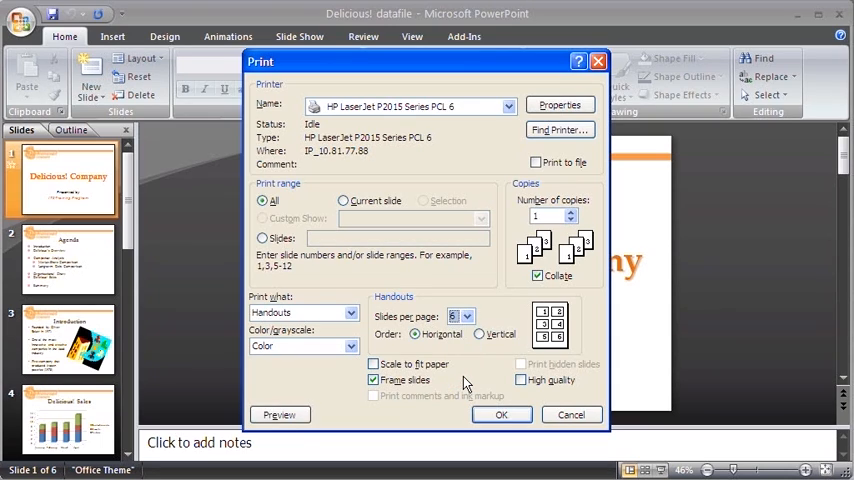
{"action": "left_click", "coordinate": [264, 238]}
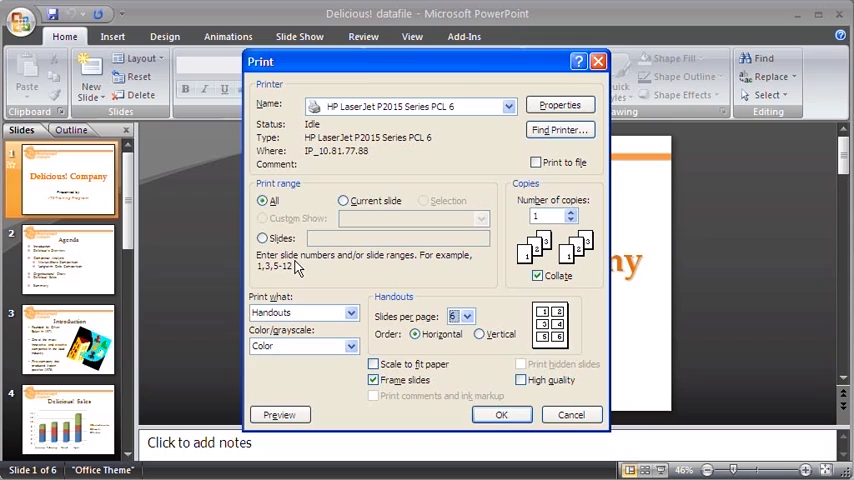
Limit the print range to slides 1,3-4,6
{"action": "left_click", "coordinate": [262, 238]}
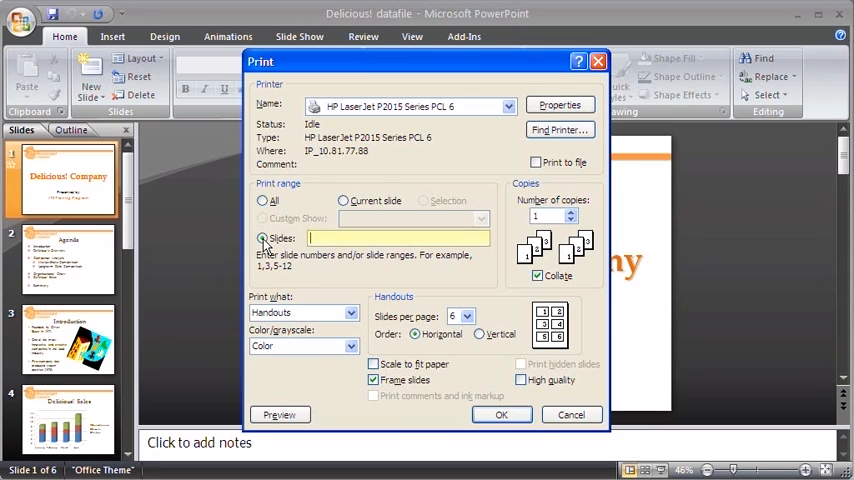
{"action": "type", "text": "1"}
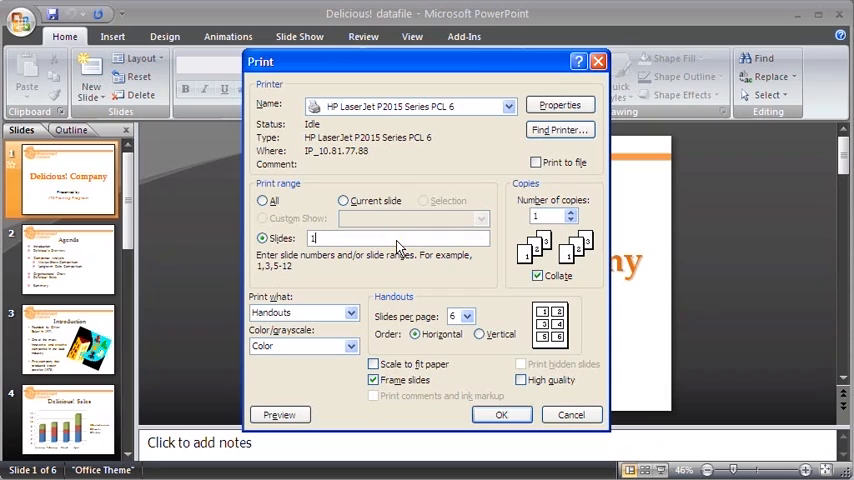
{"action": "type", "text": "1,3-4,6"}
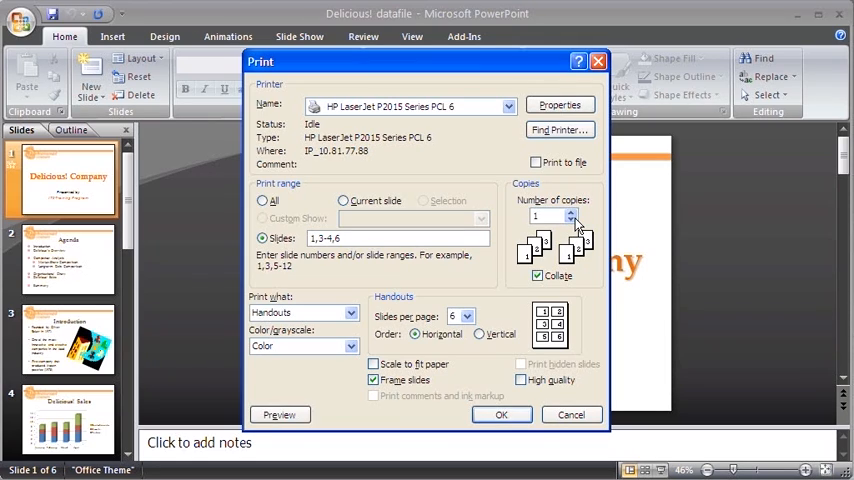
Keep Collate enabled and send the handouts to the printer
{"action": "left_click", "coordinate": [537, 276]}
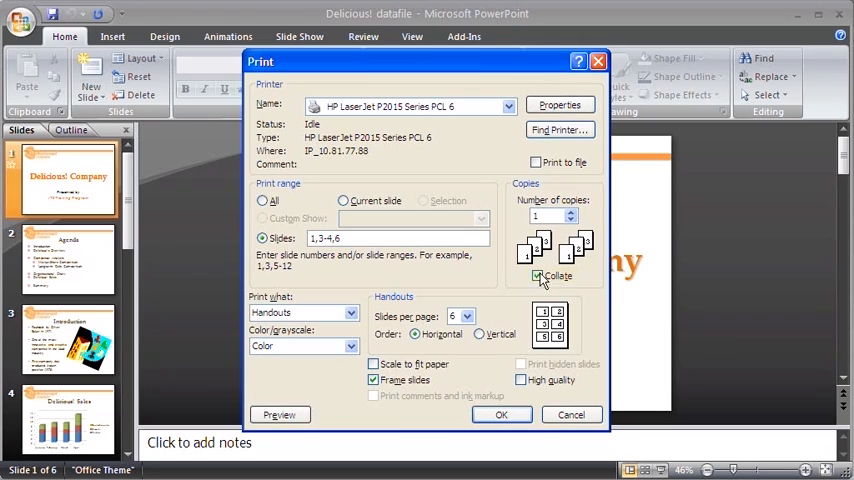
{"action": "left_click", "coordinate": [536, 276]}
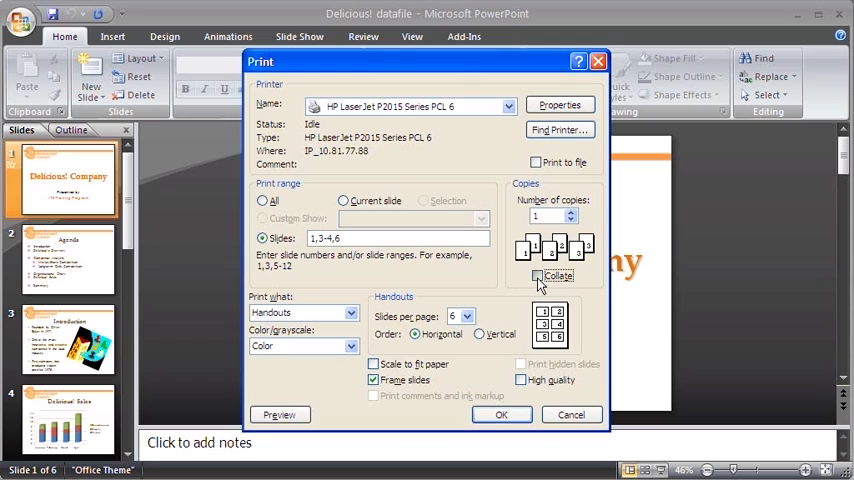
{"action": "left_click", "coordinate": [537, 276]}
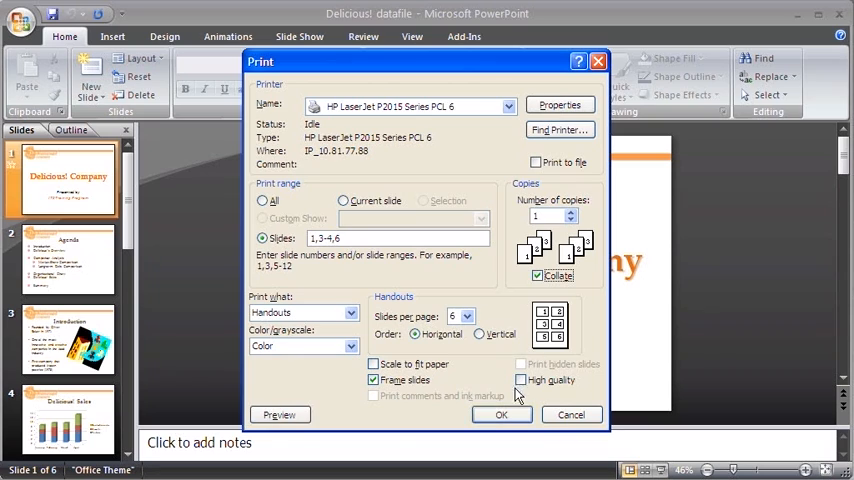
{"action": "left_click", "coordinate": [501, 414]}
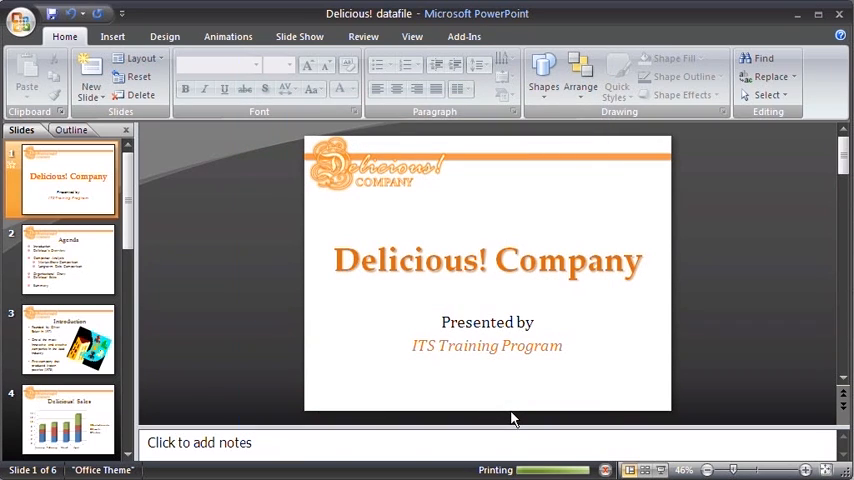